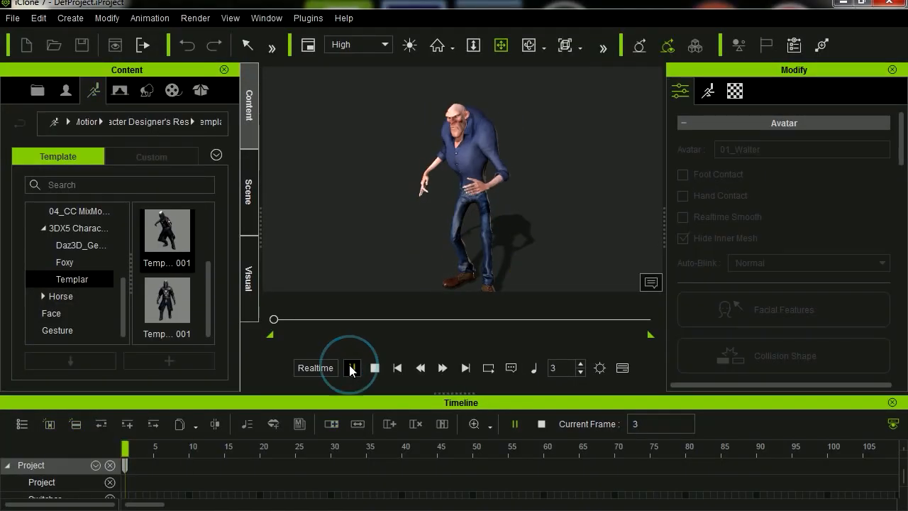
Play the iClone 7 preview of the bald character in the blue outfit.
{"action": "left_click", "coordinate": [375, 367]}
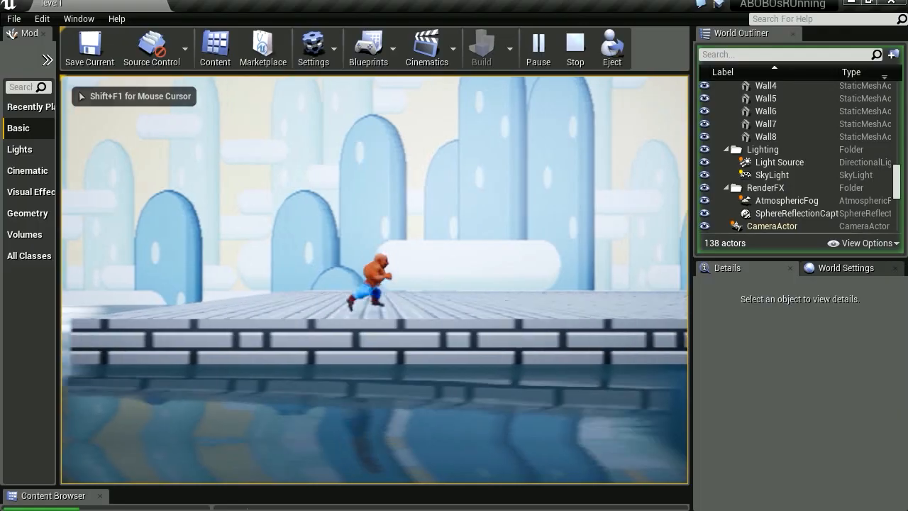
Stop Play In Editor and view the muscular and bald iClone characters on the brick level.
{"action": "left_click", "coordinate": [574, 48]}
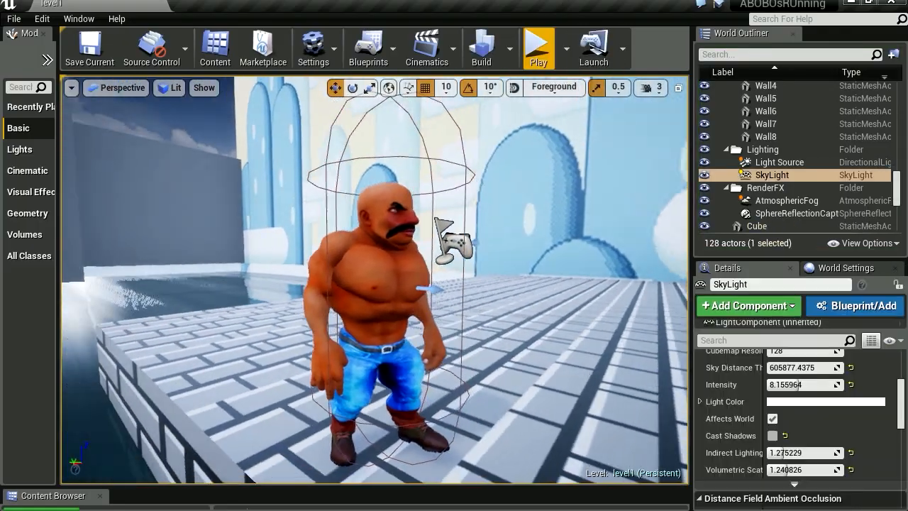
{"action": "left_click", "coordinate": [538, 48]}
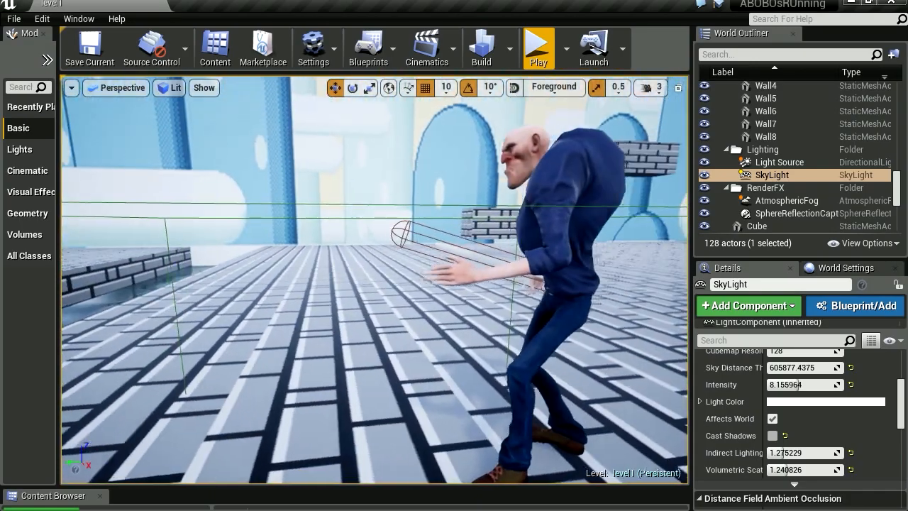
{"action": "left_click", "coordinate": [538, 45]}
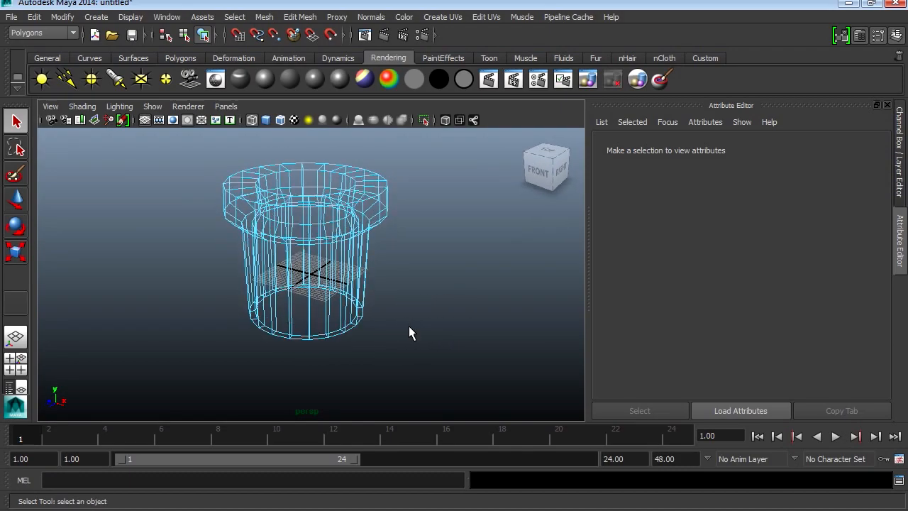
Switch the Maya pipe model to smooth shaded display, showing it as solid green geometry.
{"action": "left_click_drag", "start_coordinate": [412, 333], "coordinate": [329, 239]}
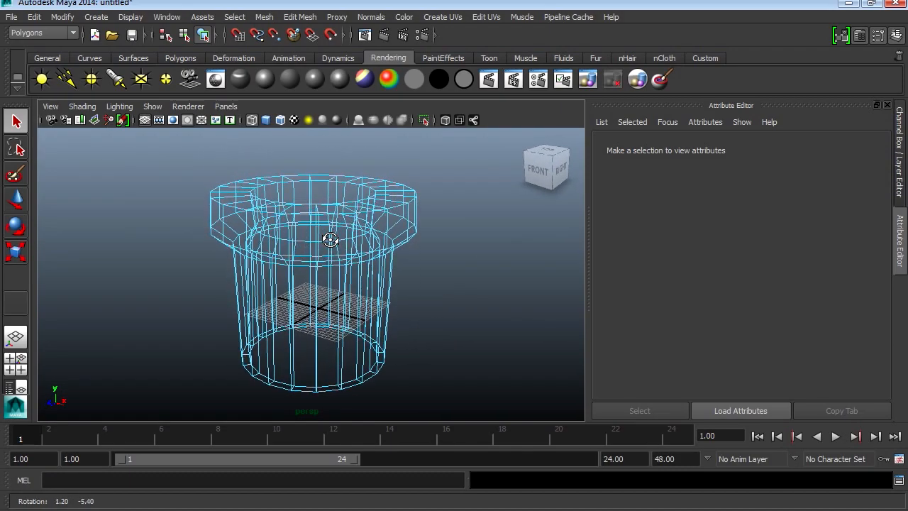
{"action": "key", "text": "5"}
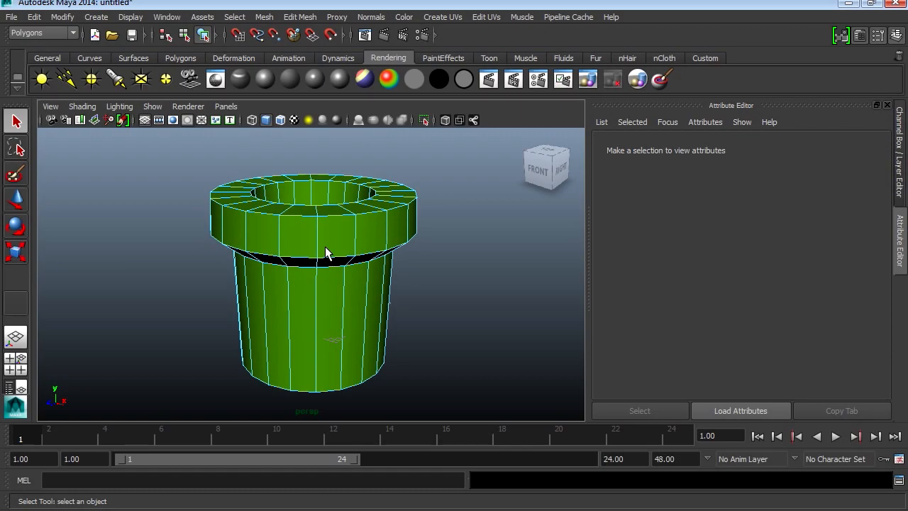
{"action": "left_click_drag", "start_coordinate": [326, 256], "coordinate": [344, 267]}
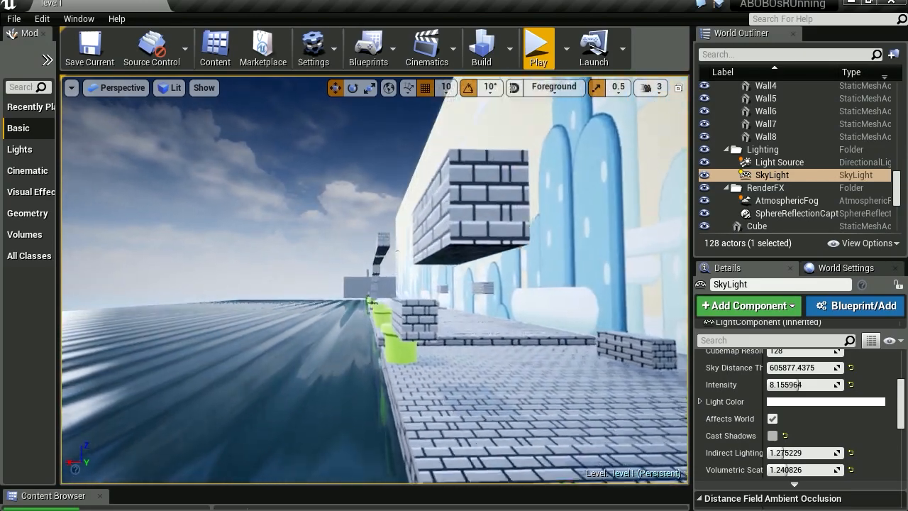
Play, stop and replay the level so the character runs past the brick platforms and green pipes.
{"action": "left_click", "coordinate": [537, 44]}
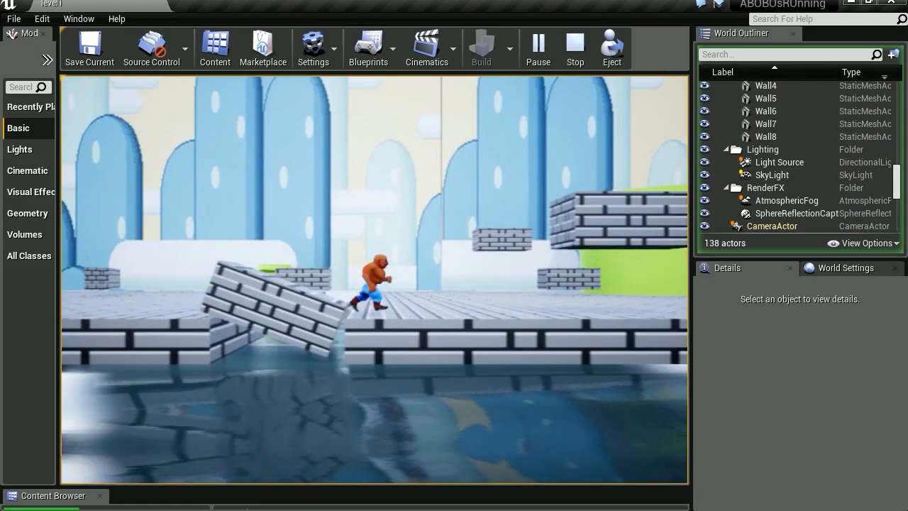
{"action": "left_click", "coordinate": [575, 45]}
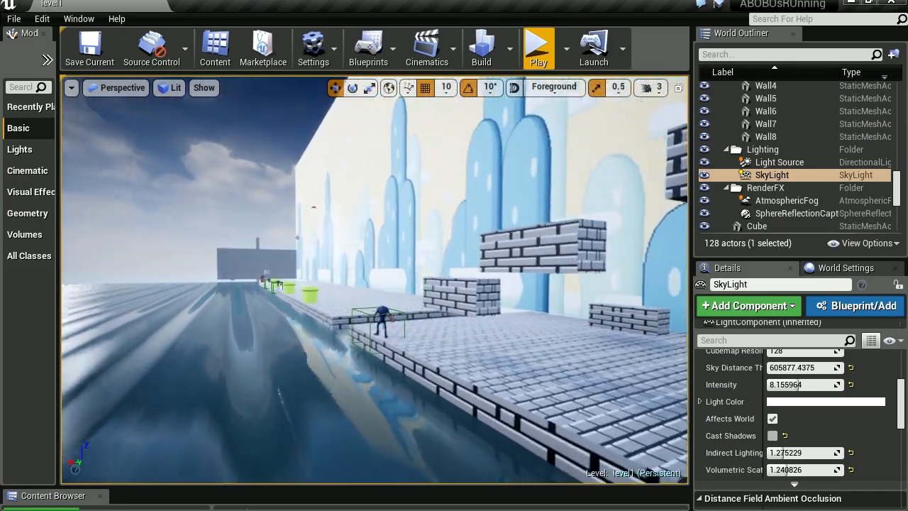
{"action": "left_click", "coordinate": [540, 49]}
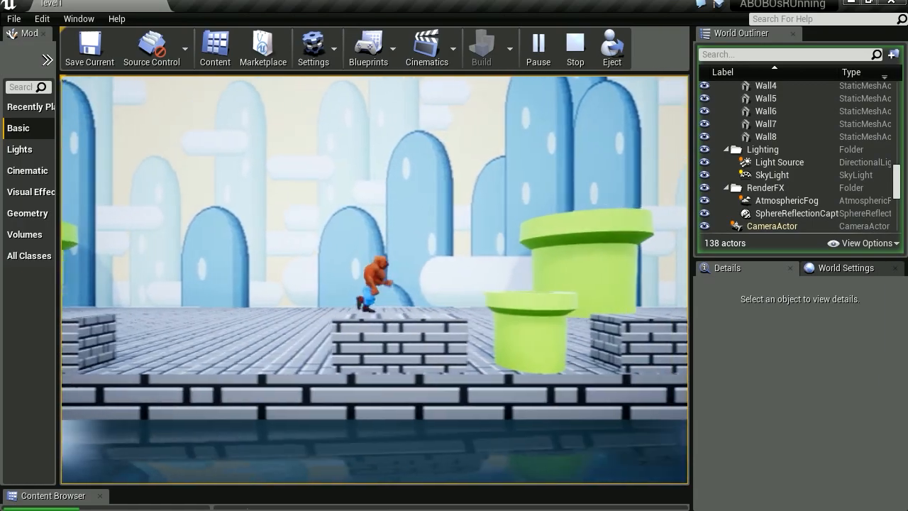